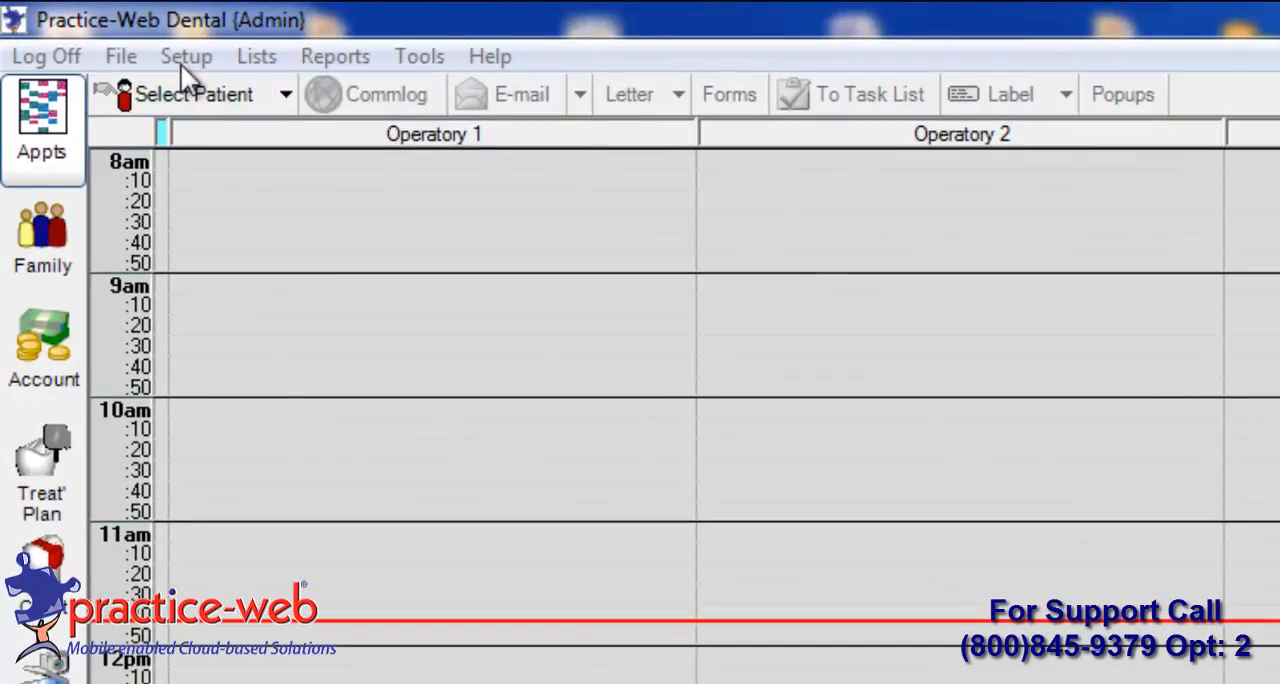
Open the provider Schedule grid covering 05/01/2014 to 04/30/2015 from Setup.
left_click(186, 56)
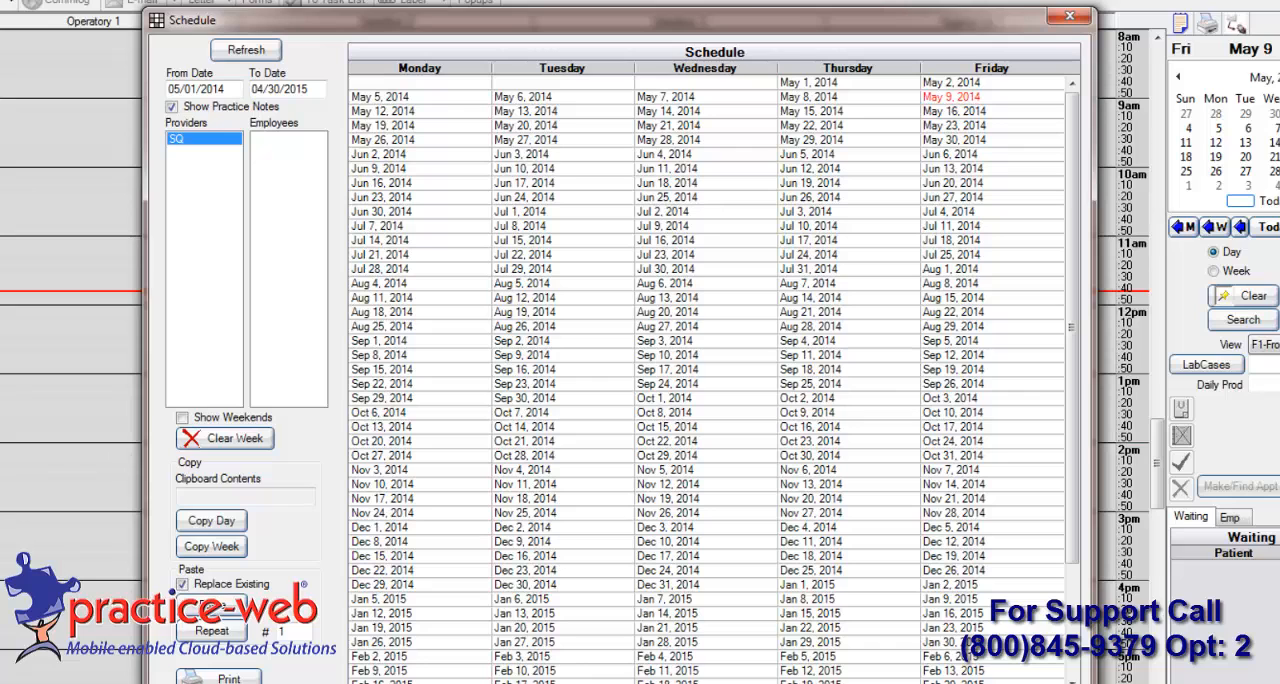
left_click(380, 112)
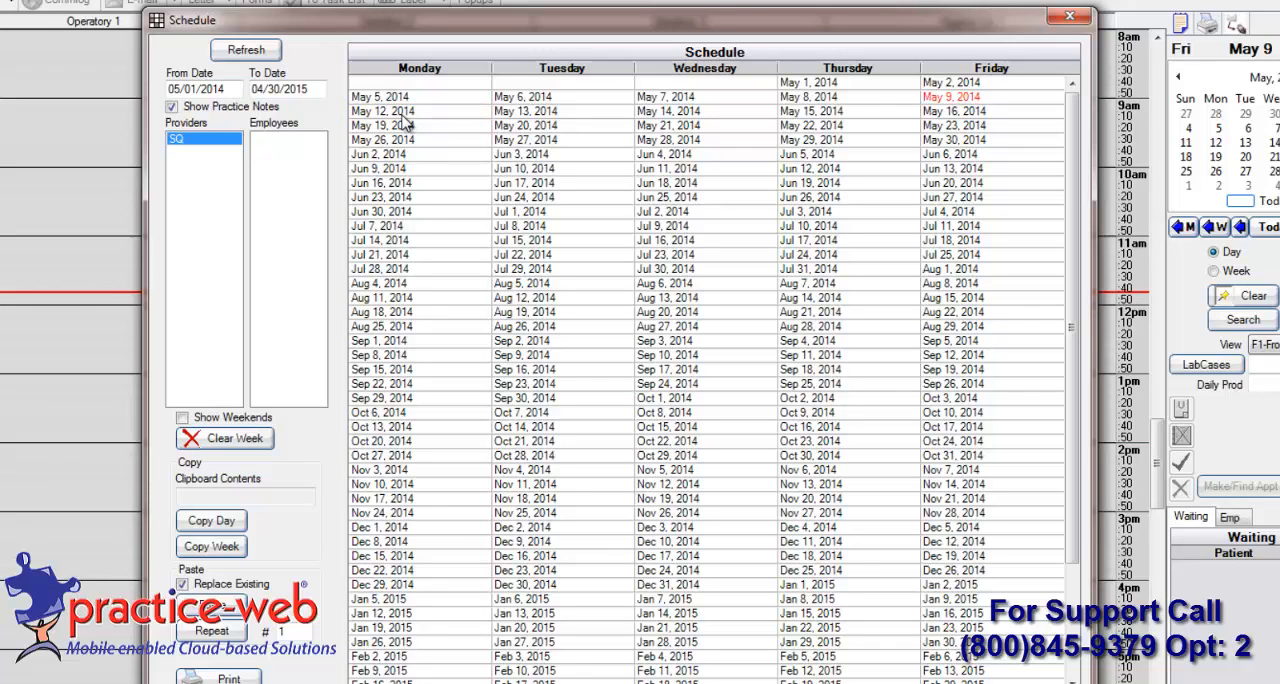
Add a 9:00 AM–12:00 PM block for provider SQ on Monday 05/12/2014.
double_click(384, 112)
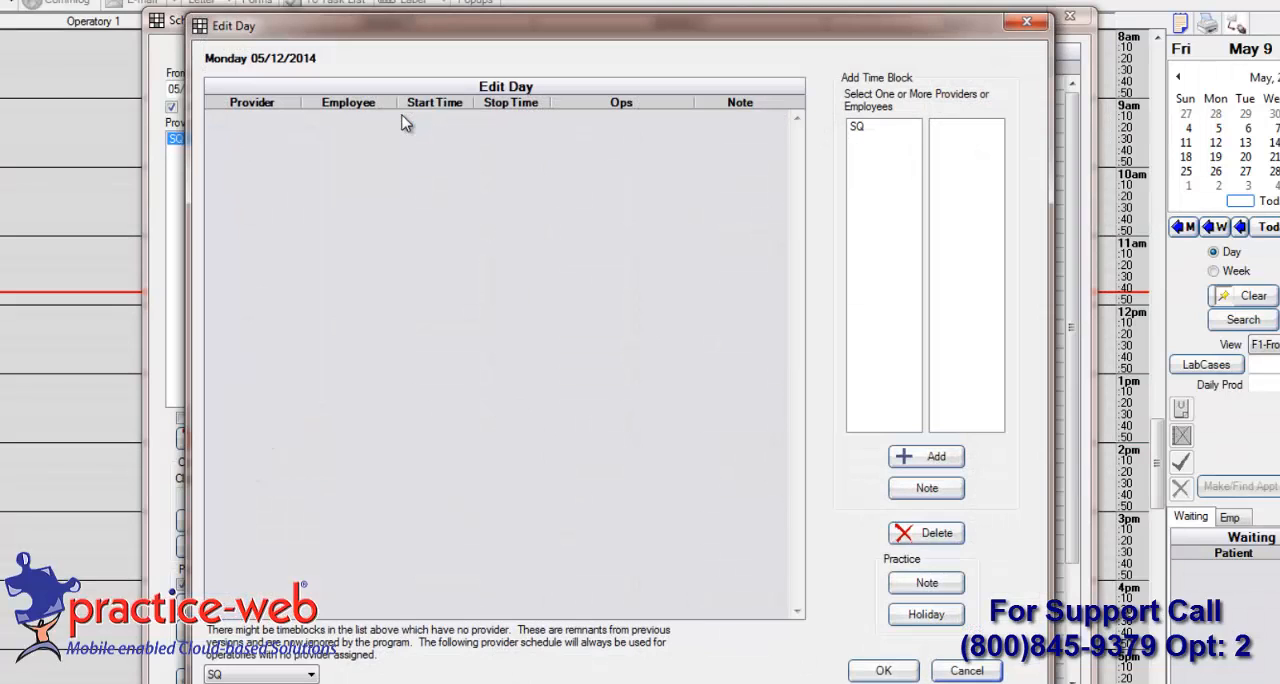
mouse_move(604, 128)
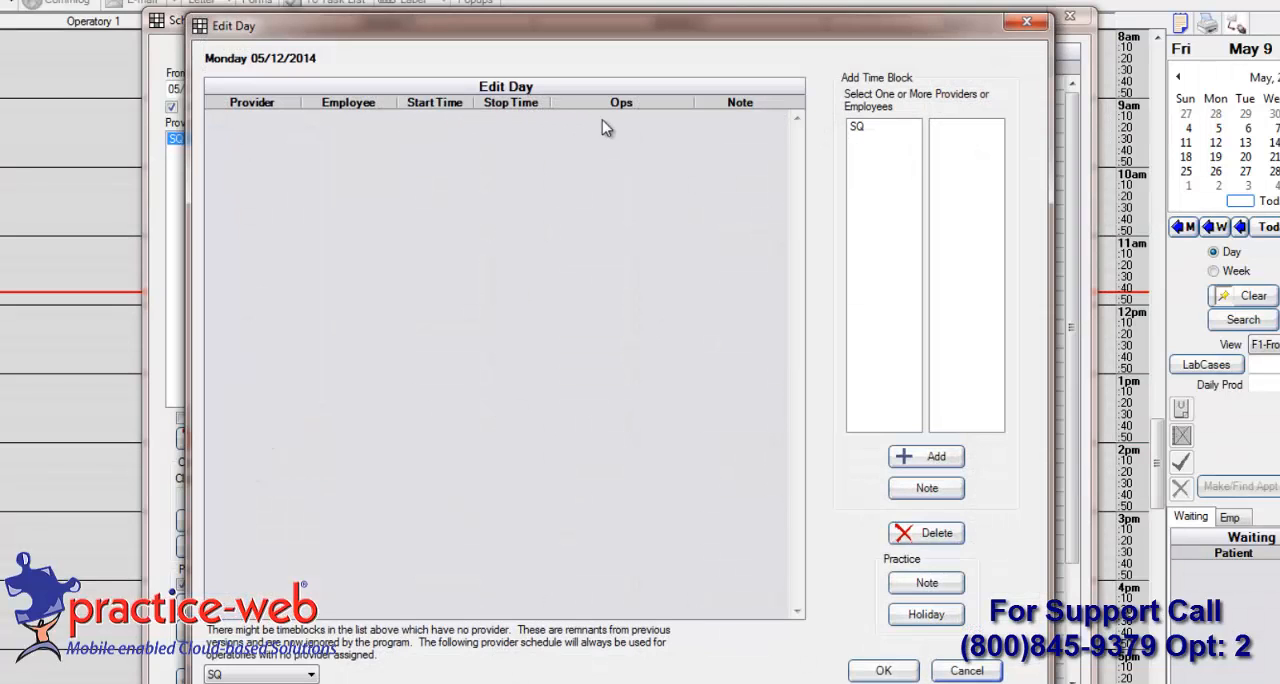
left_click(884, 126)
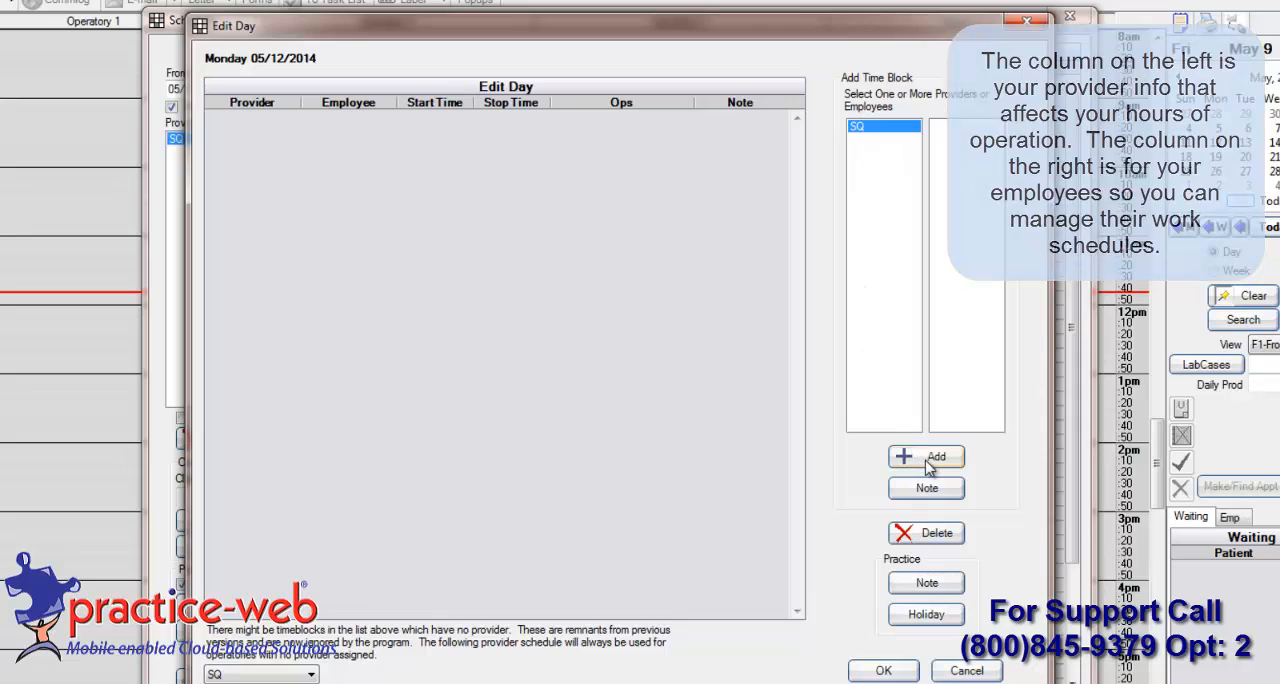
left_click(924, 456)
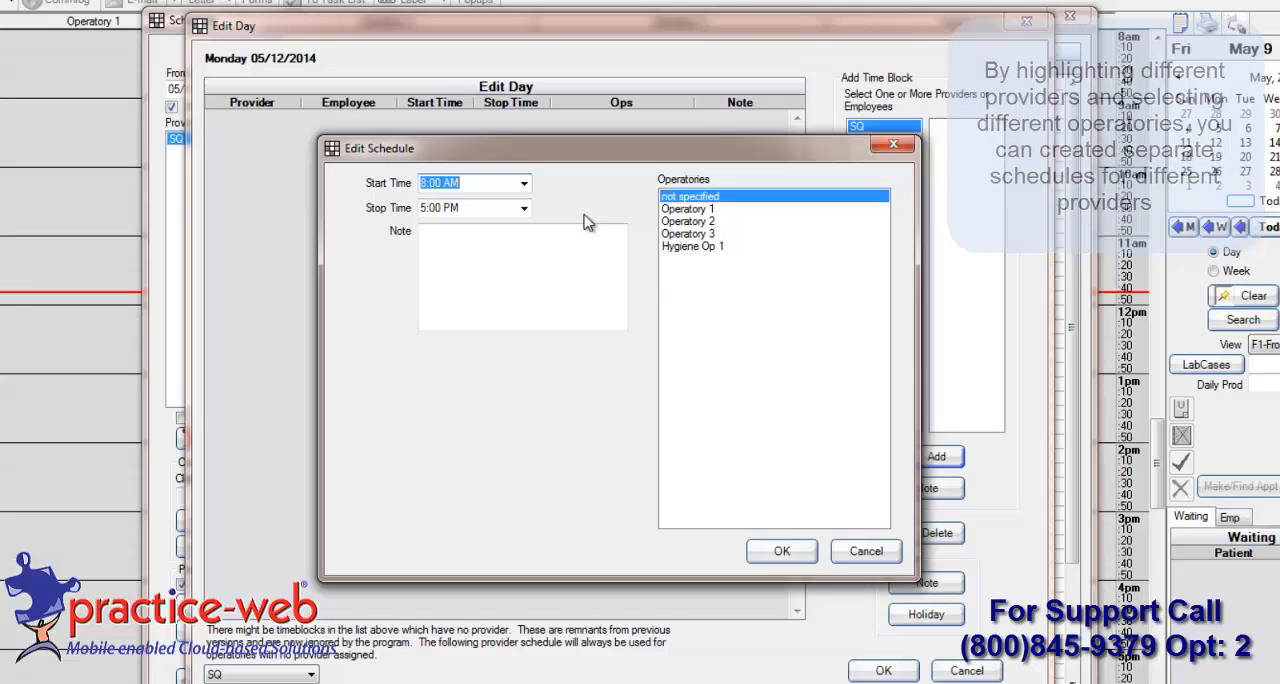
left_click(524, 184)
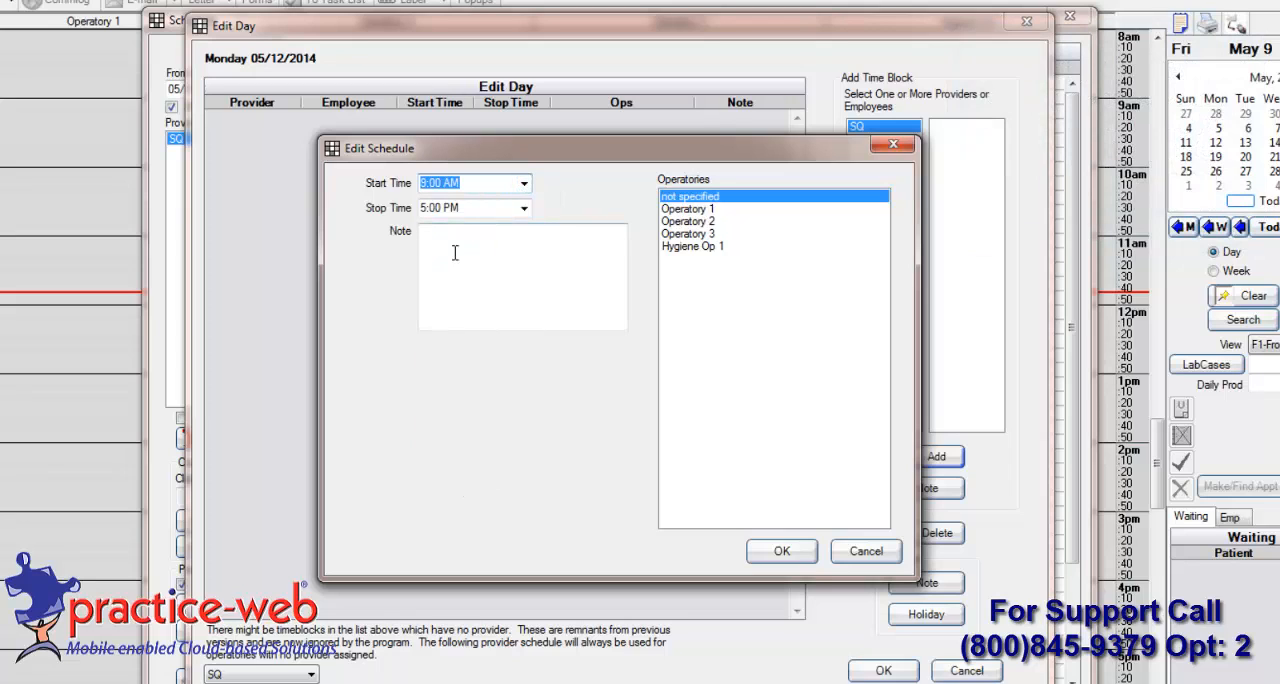
left_click(524, 208)
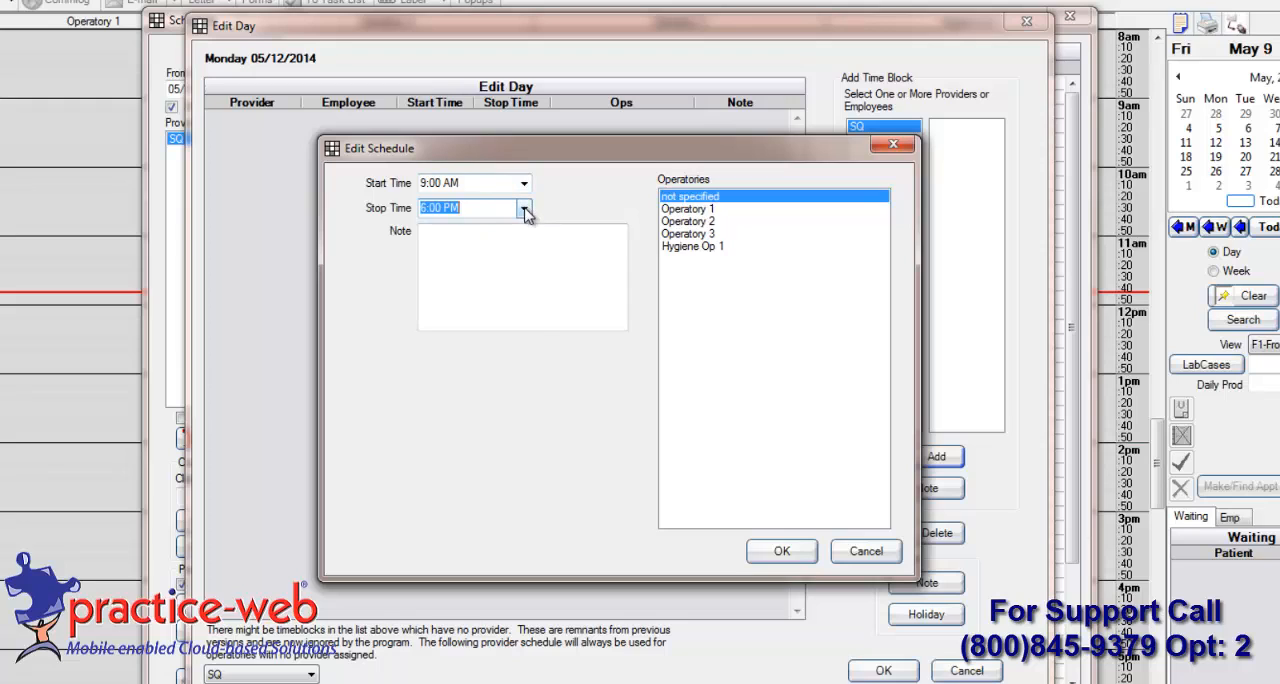
left_click(524, 208)
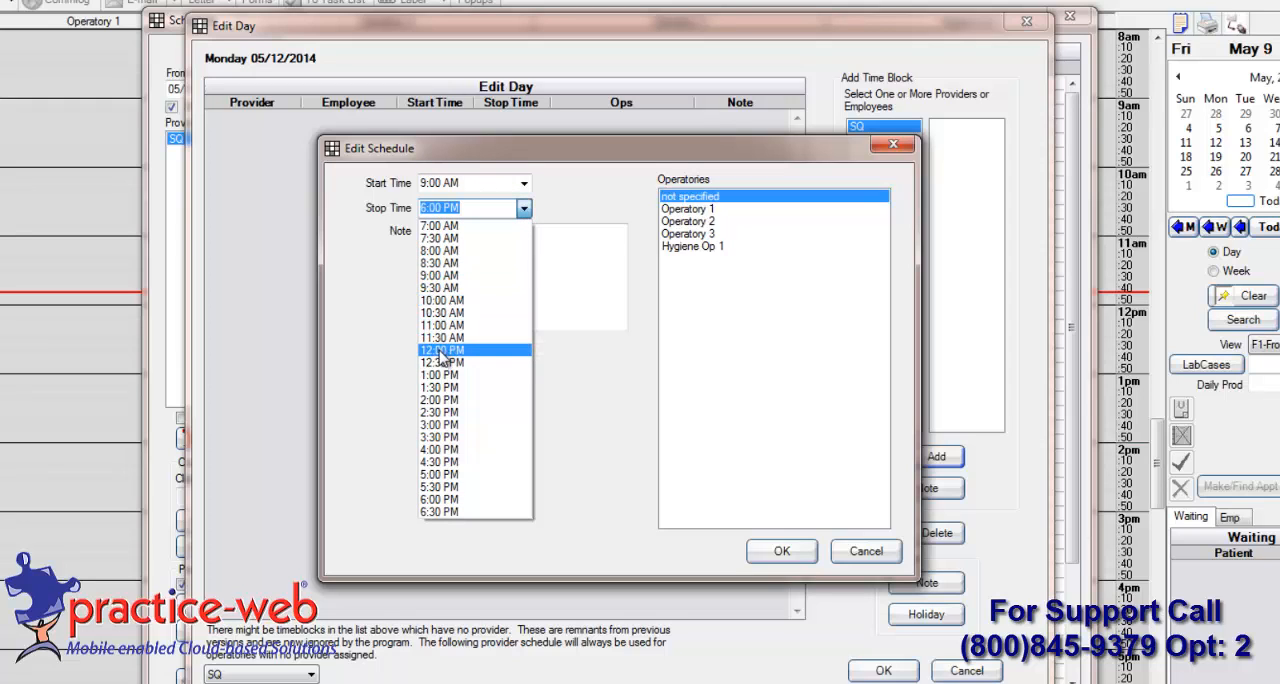
left_click(440, 348)
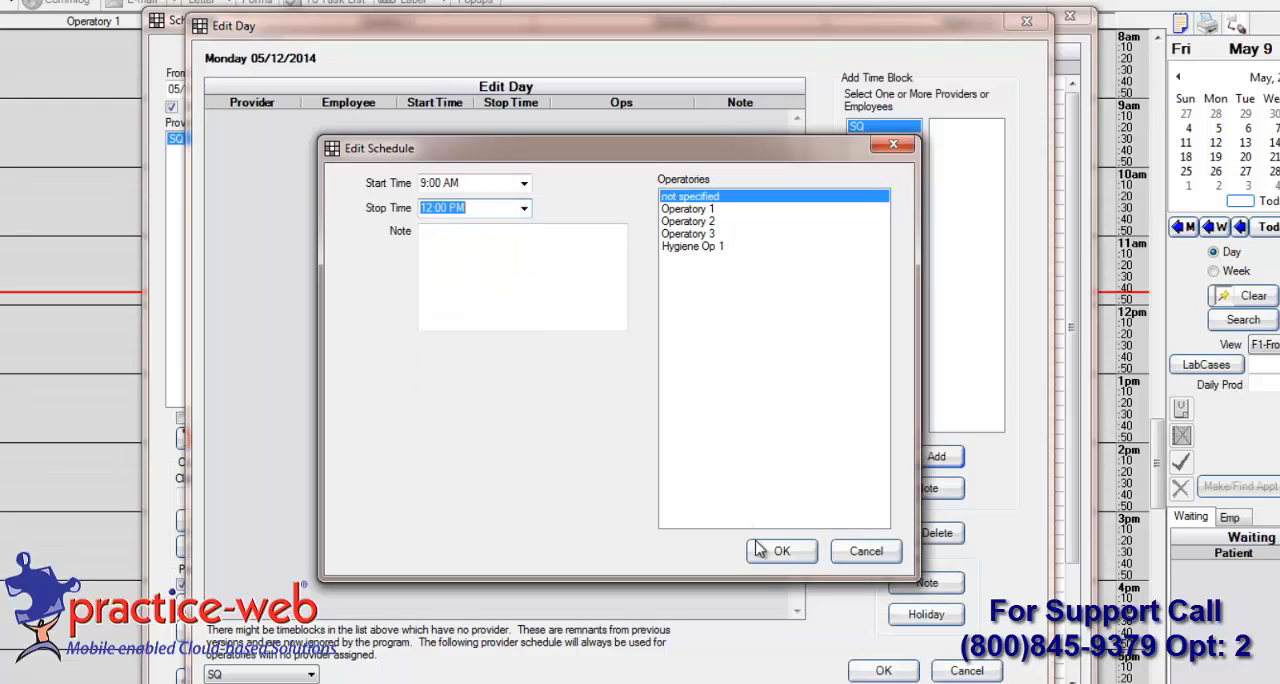
left_click(782, 552)
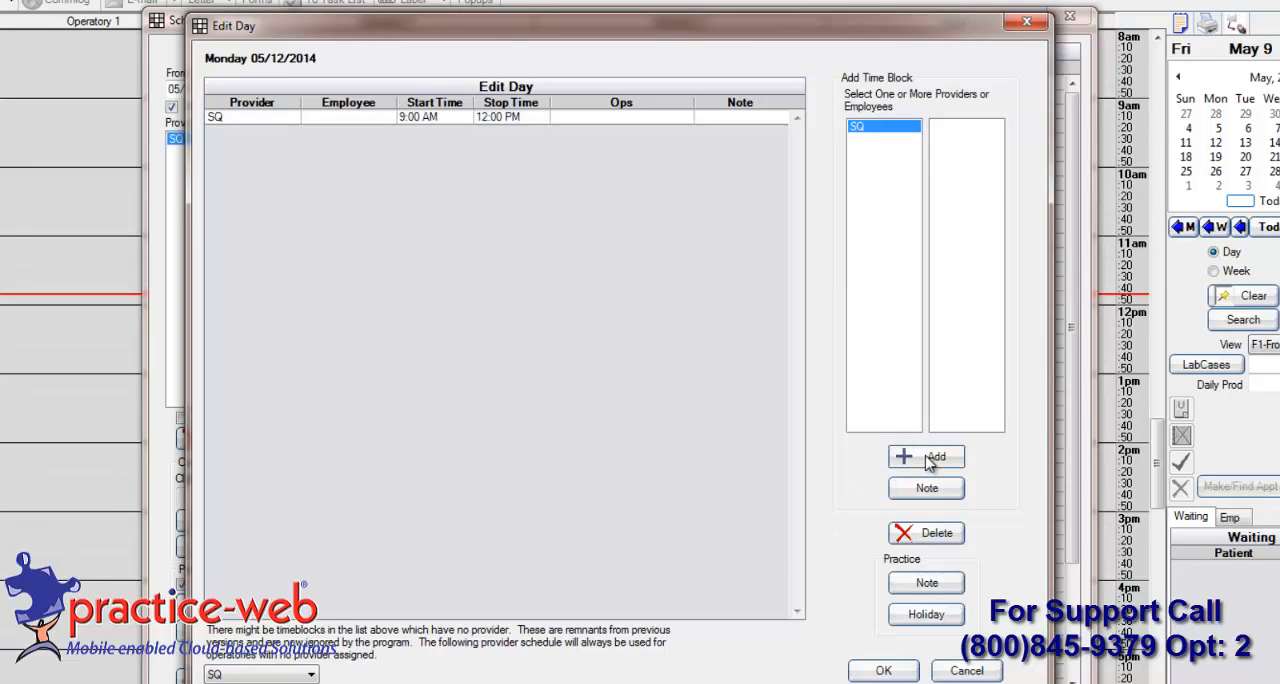
Add a second SQ block from 1:00 PM to 6:00 PM on Monday 05/12/2014.
left_click(924, 456)
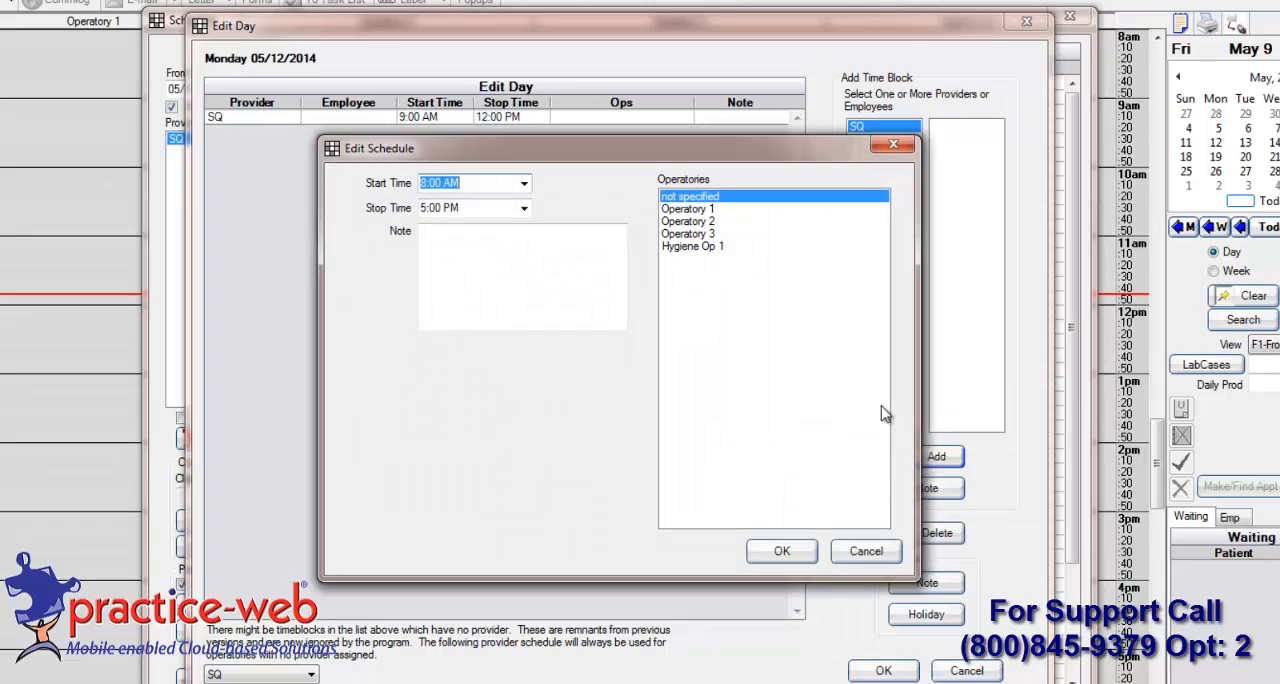
left_click(524, 184)
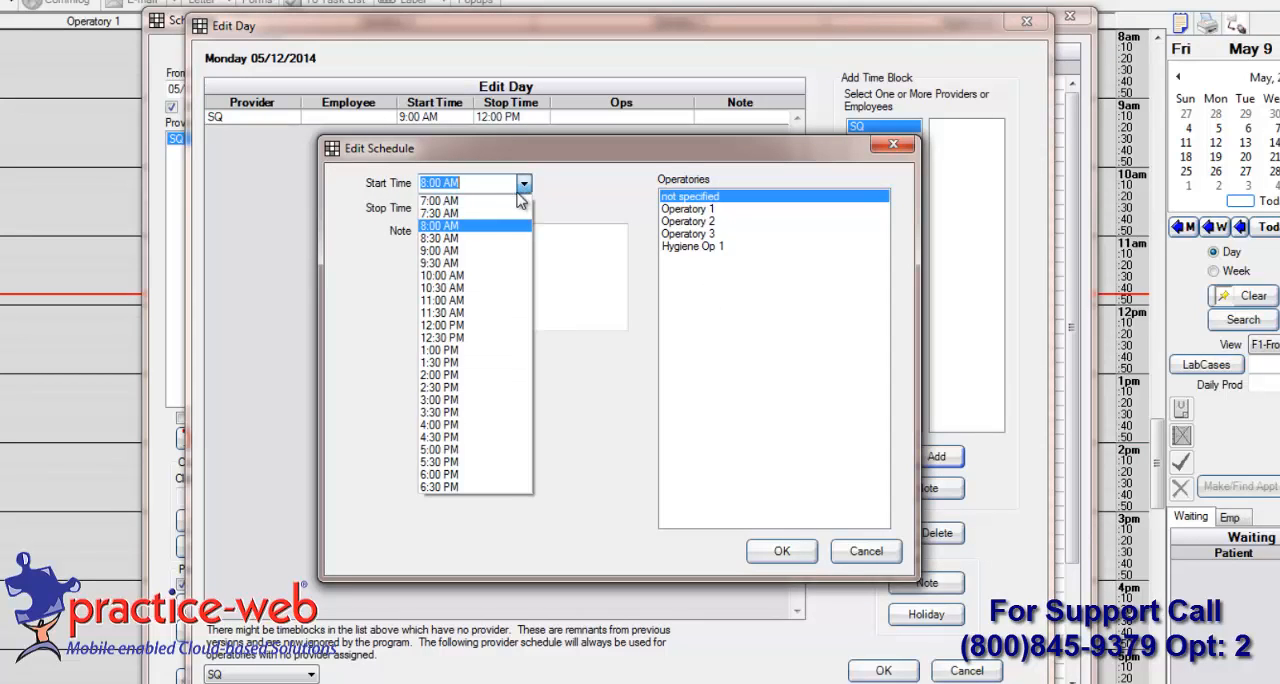
left_click(438, 350)
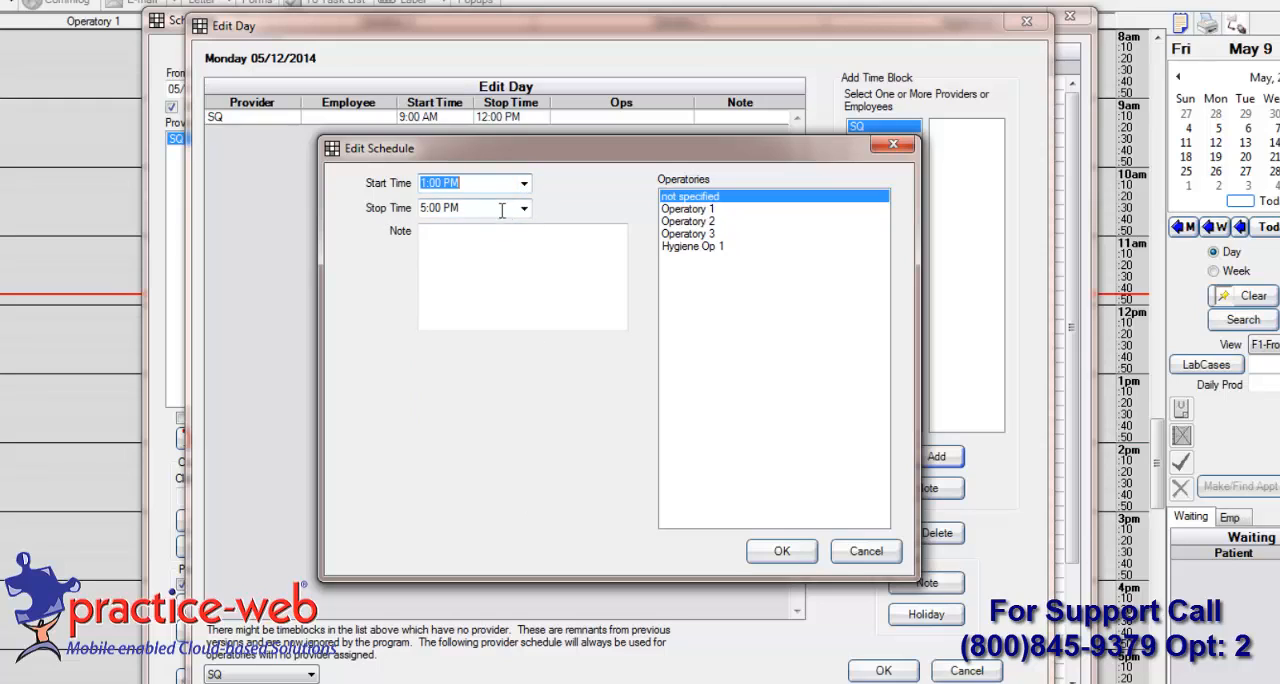
left_click(524, 208)
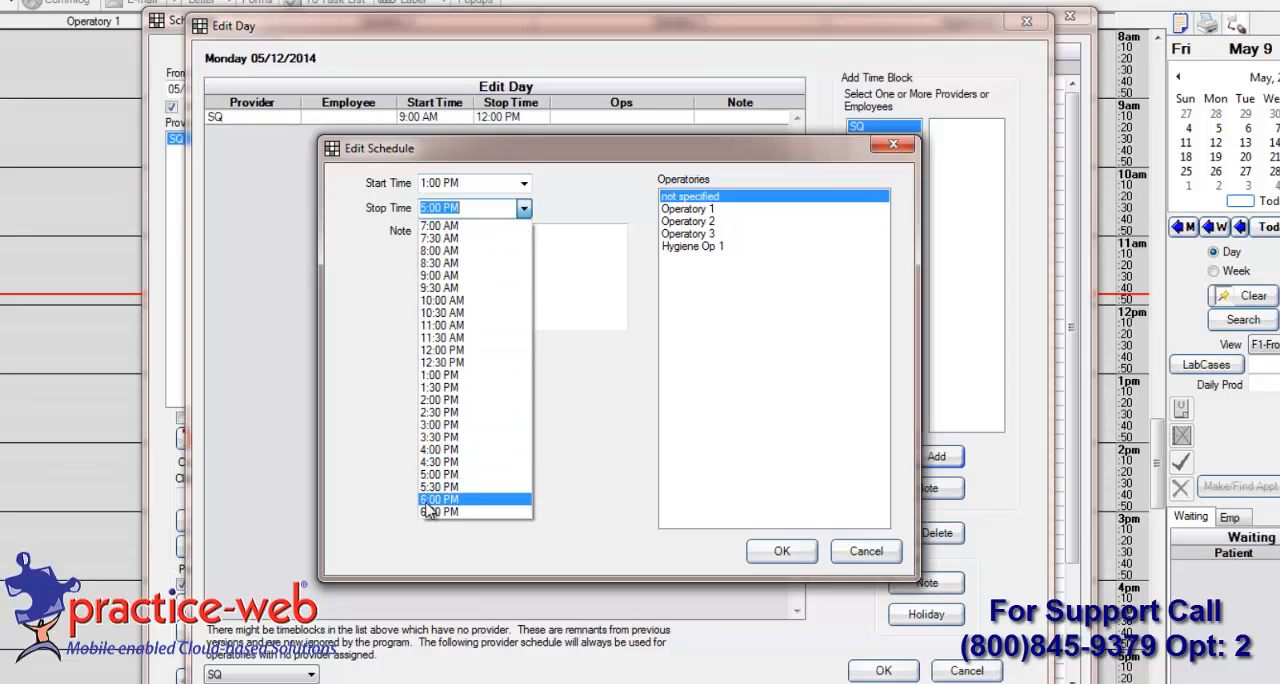
left_click(438, 500)
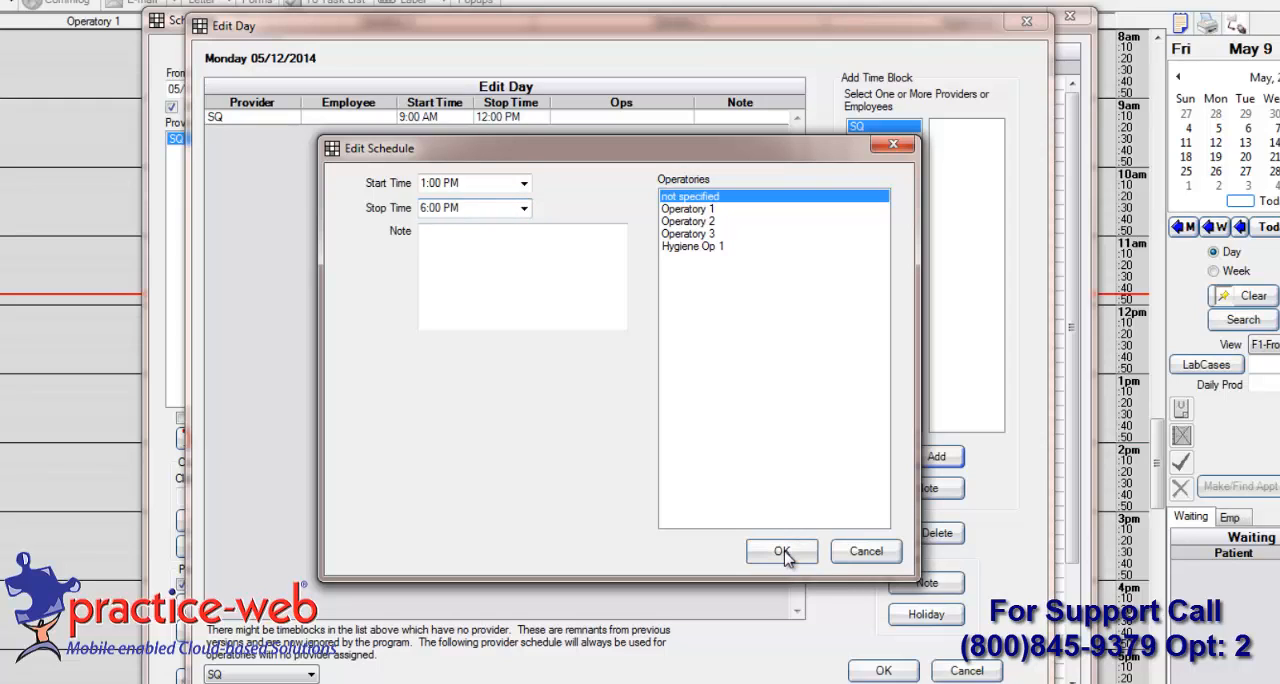
left_click(782, 552)
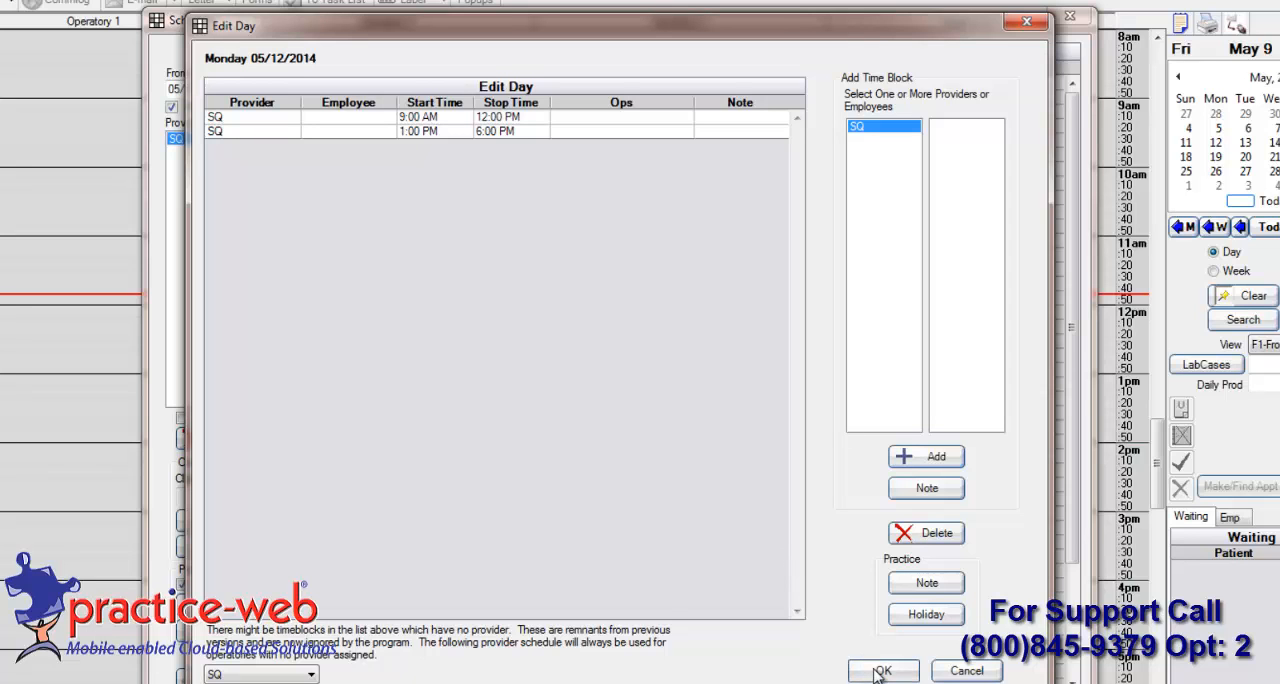
Save Monday's hours, then give SQ an 8:00 AM–5:00 PM block on Tuesday 05/13/2014.
left_click(882, 670)
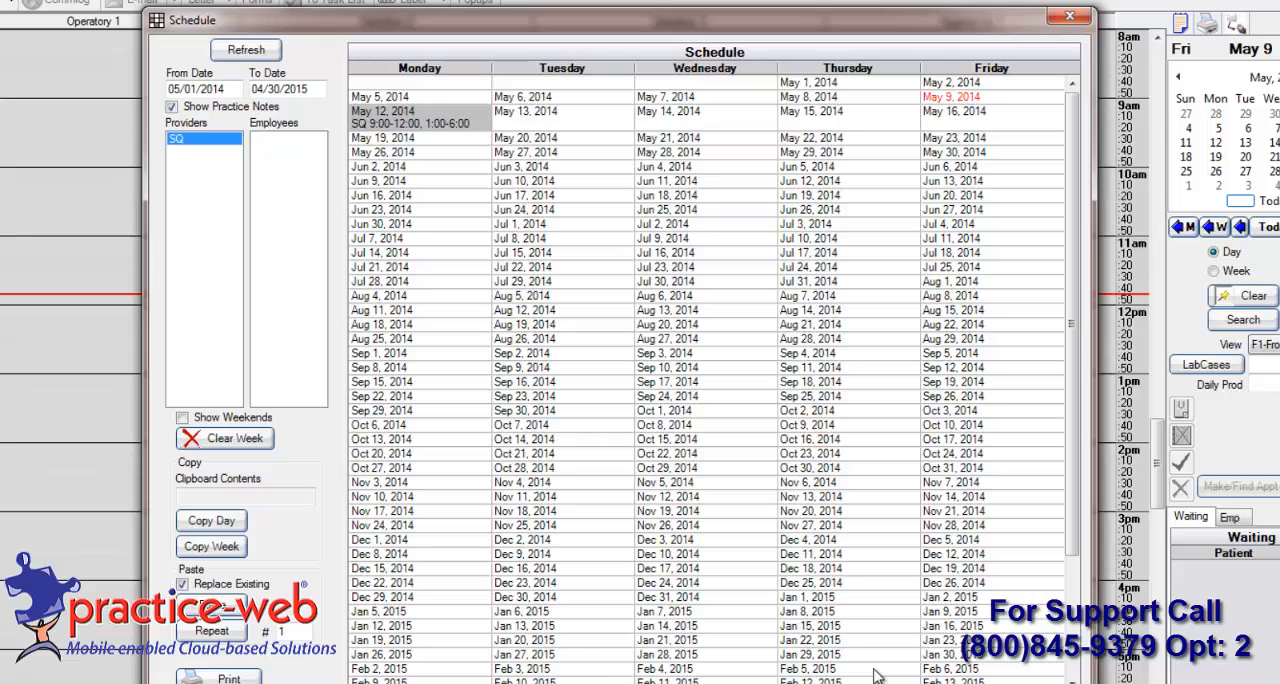
mouse_move(790, 422)
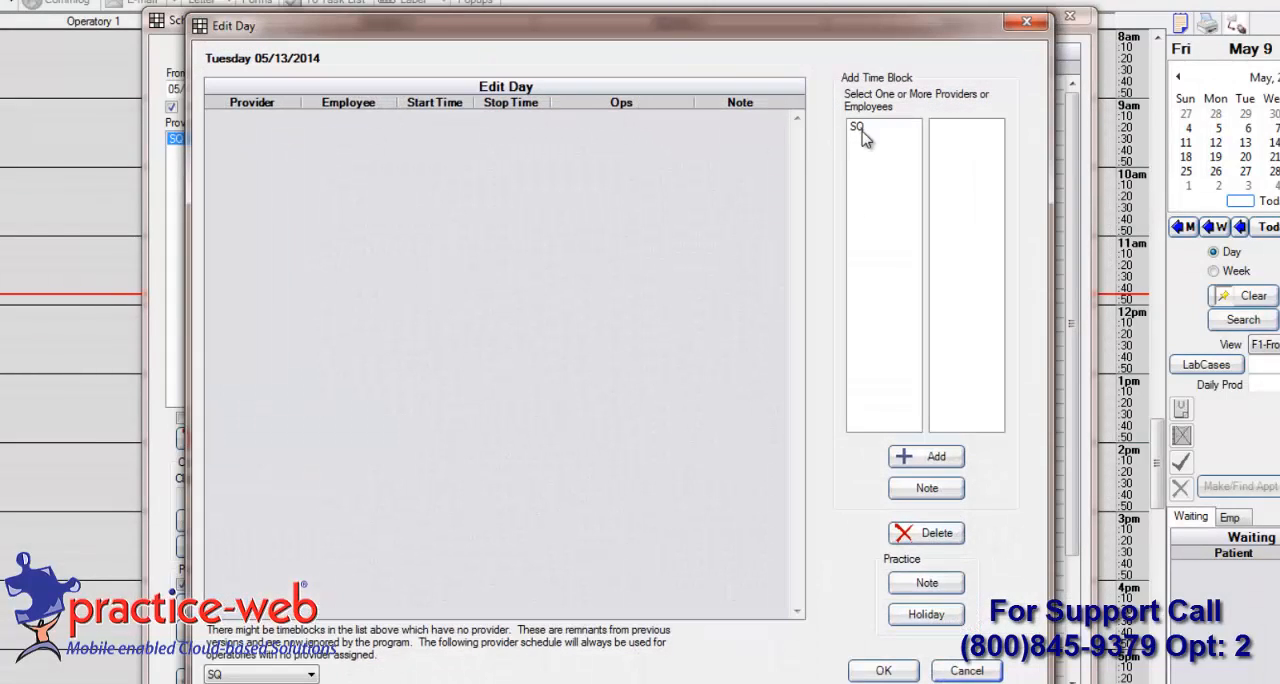
left_click(924, 456)
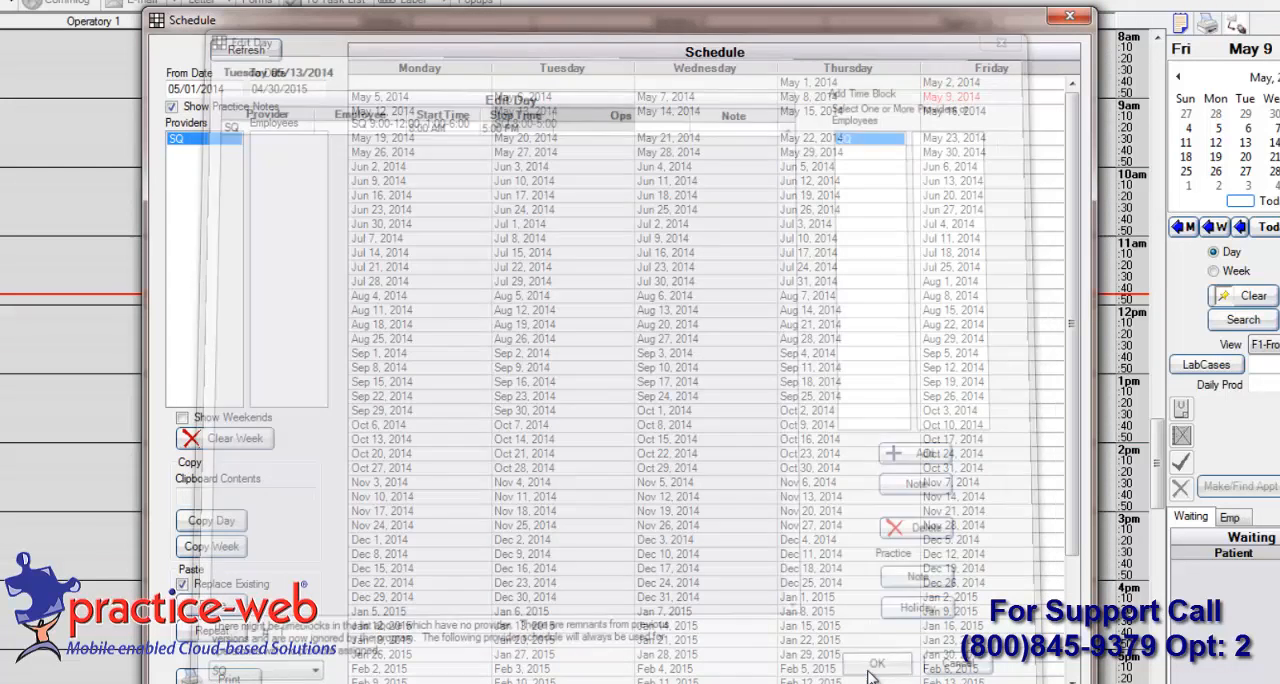
left_click(876, 664)
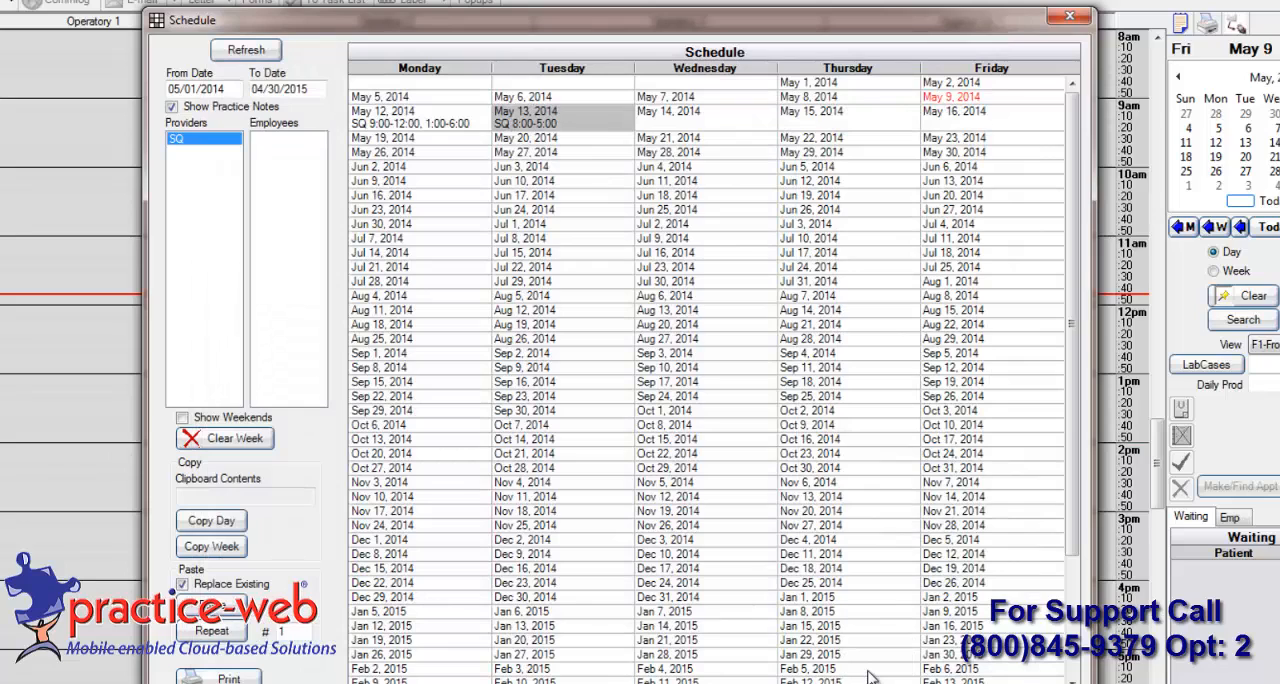
mouse_move(644, 424)
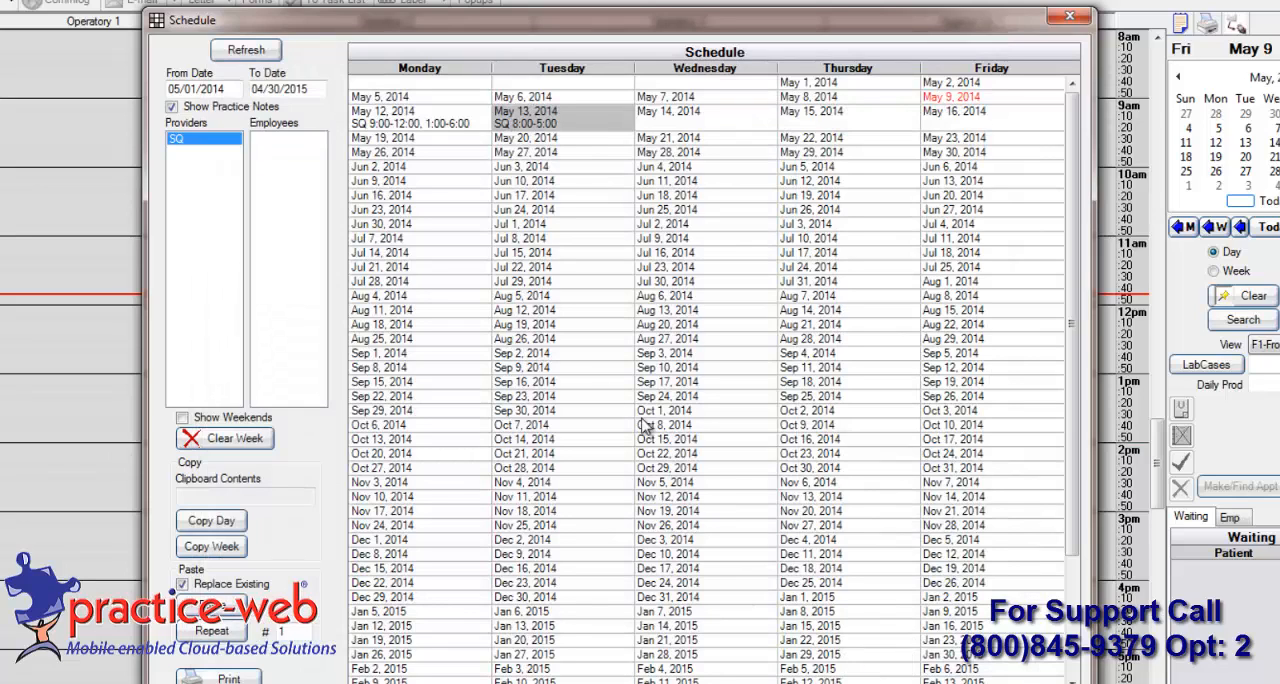
mouse_move(376, 120)
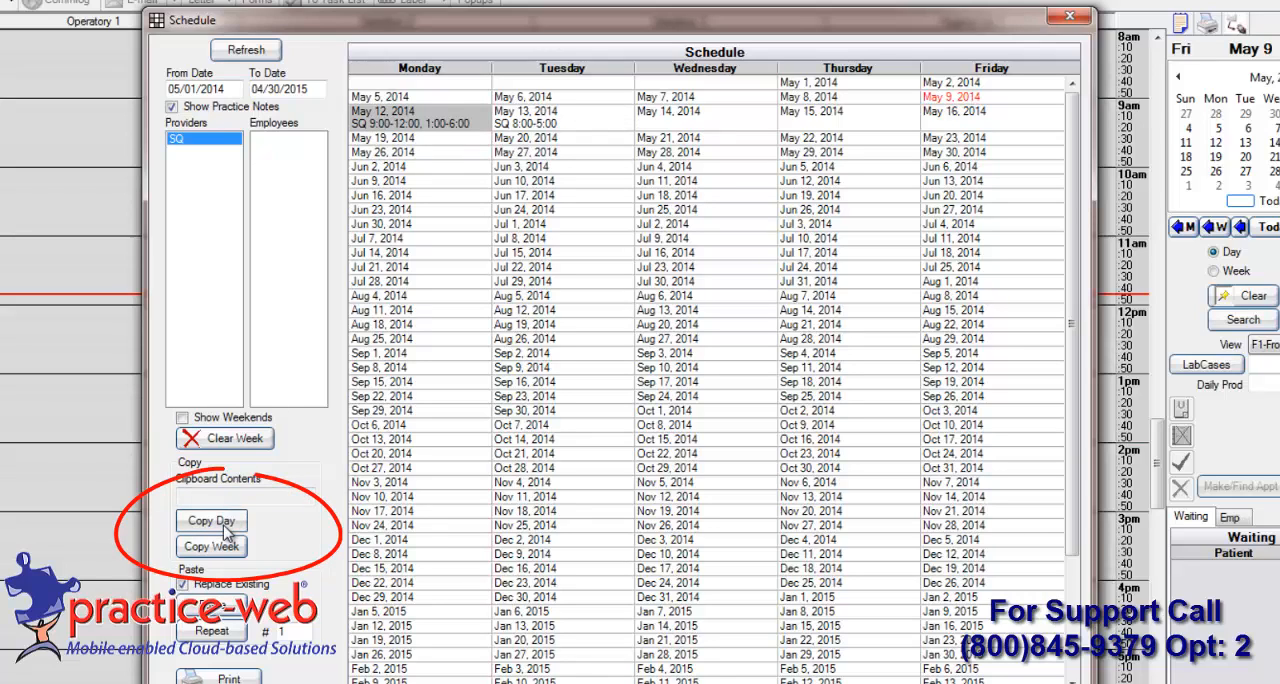
Copy Monday May 12's SQ hours onto Wednesday through Friday, May 14–16.
left_click(210, 520)
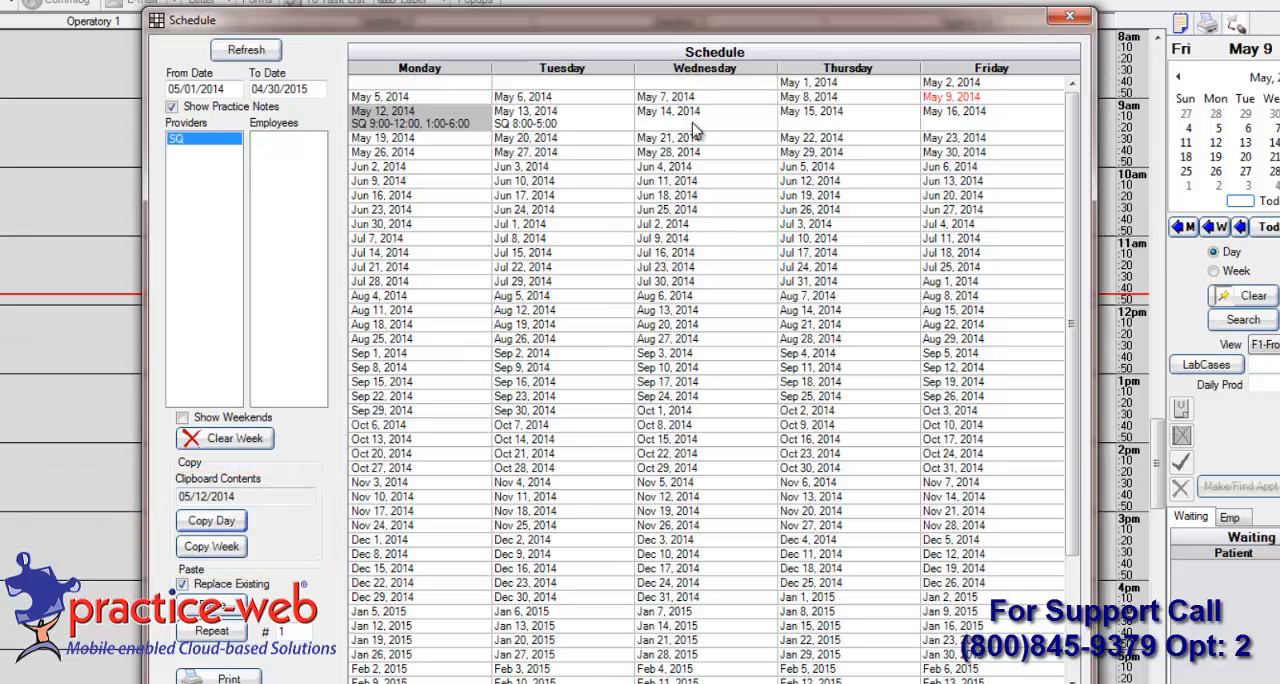
left_click(668, 112)
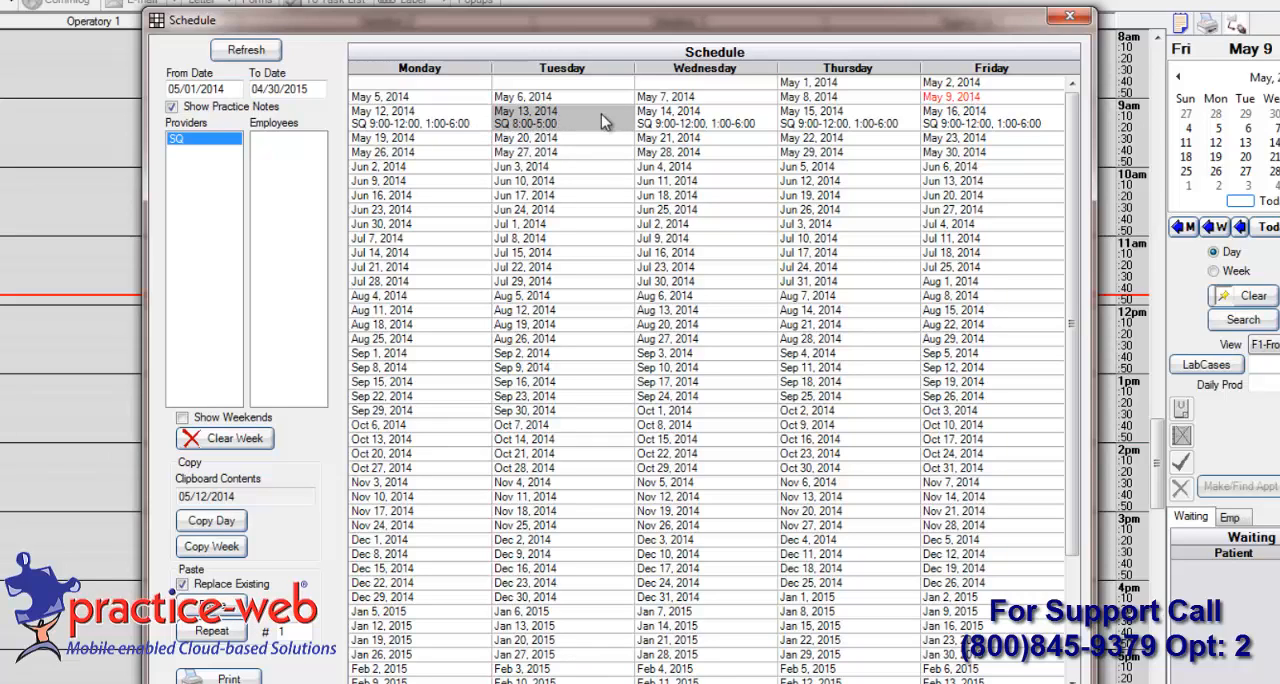
mouse_move(816, 164)
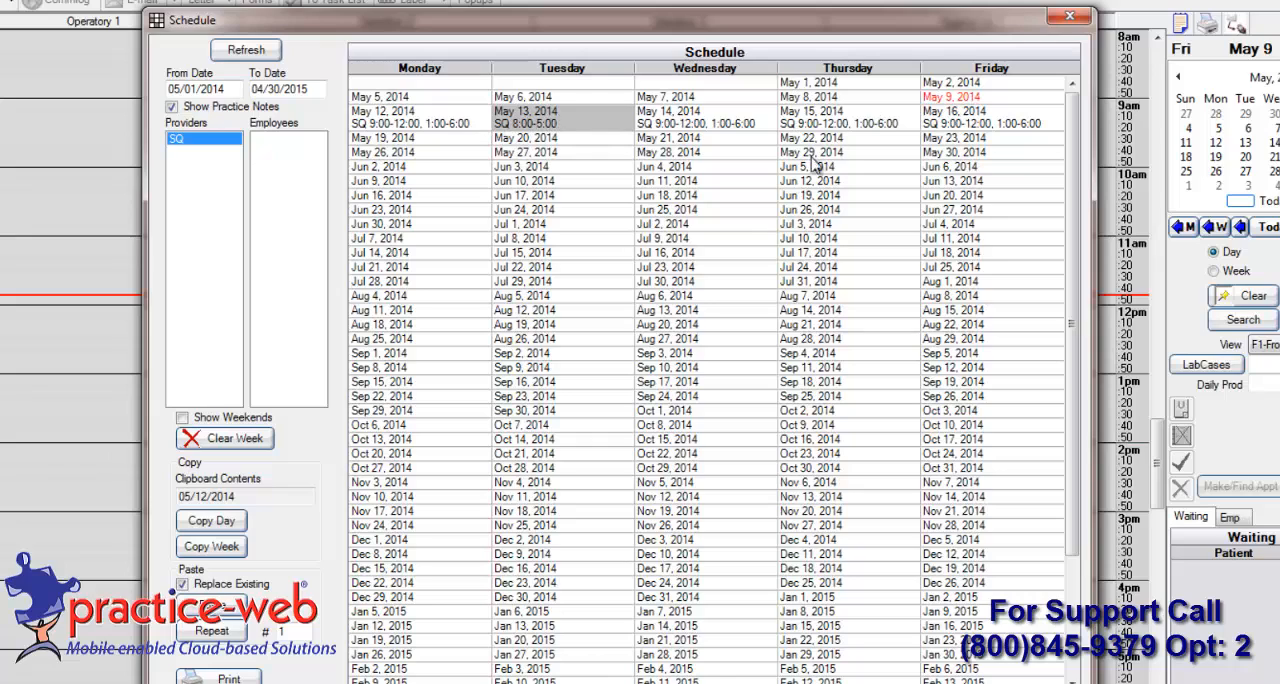
Copy the May 12–16 week and repeat it 52 times down the schedule.
left_click(210, 546)
type("52")
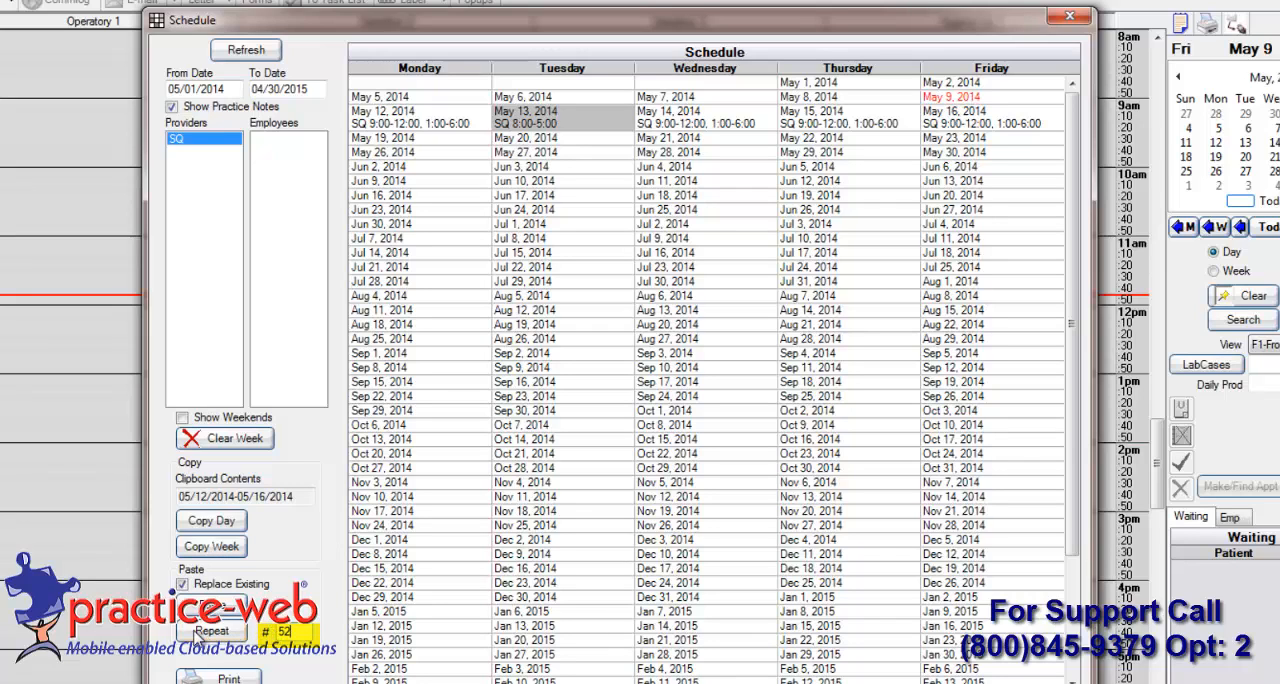
left_click(212, 630)
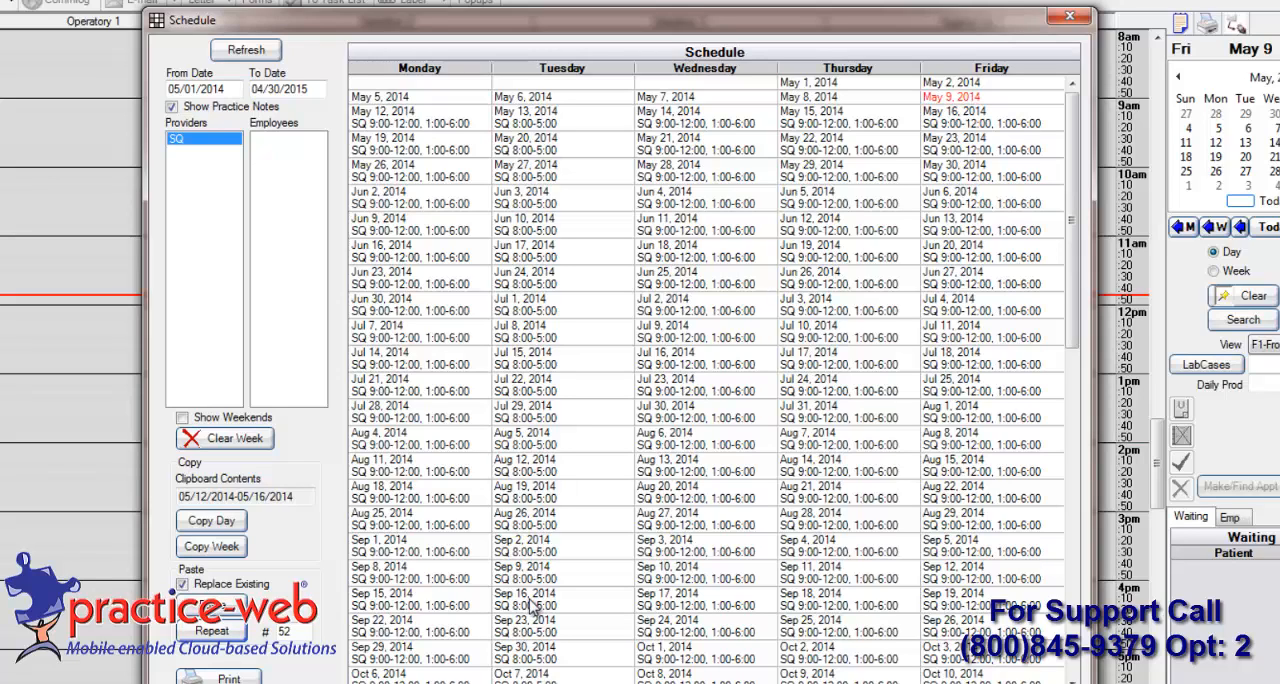
mouse_move(590, 140)
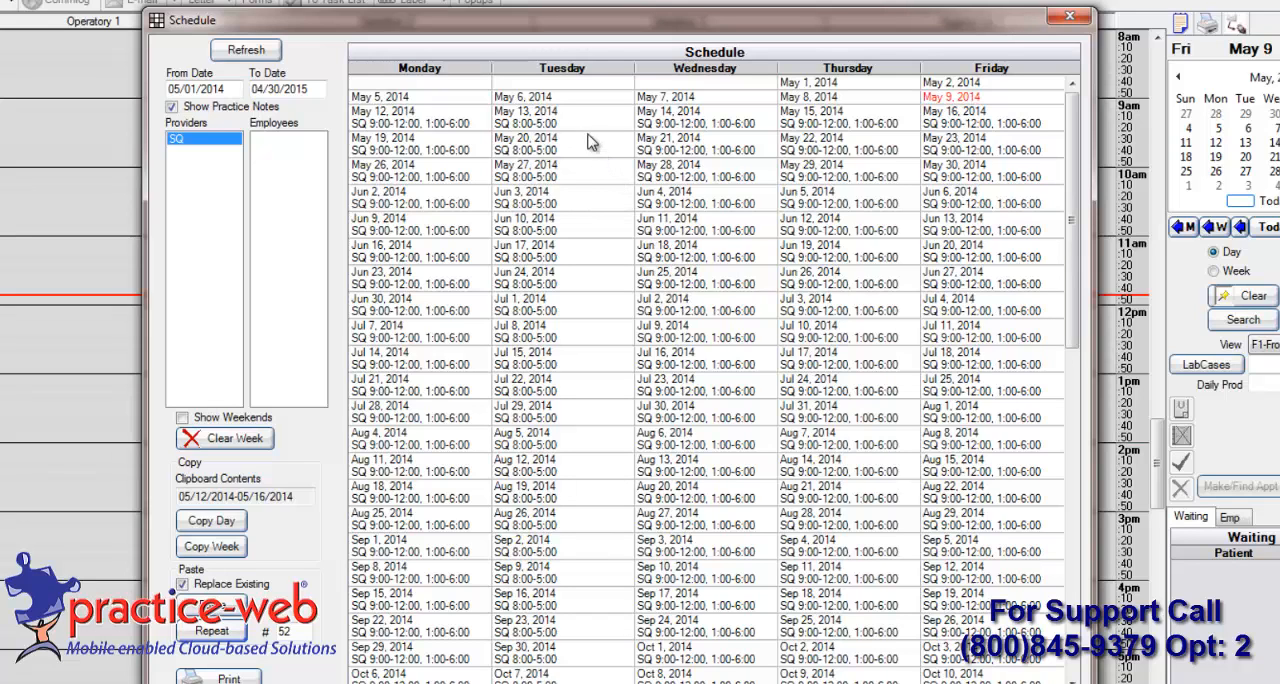
double_click(524, 118)
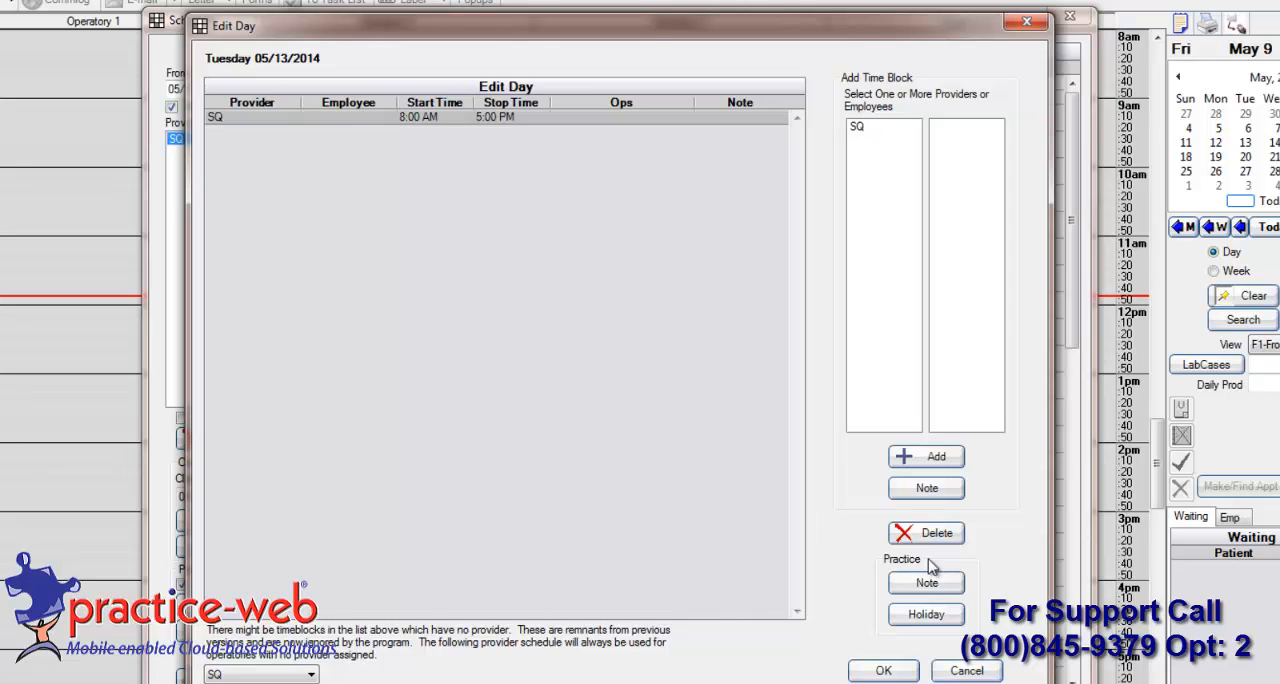
left_click(924, 532)
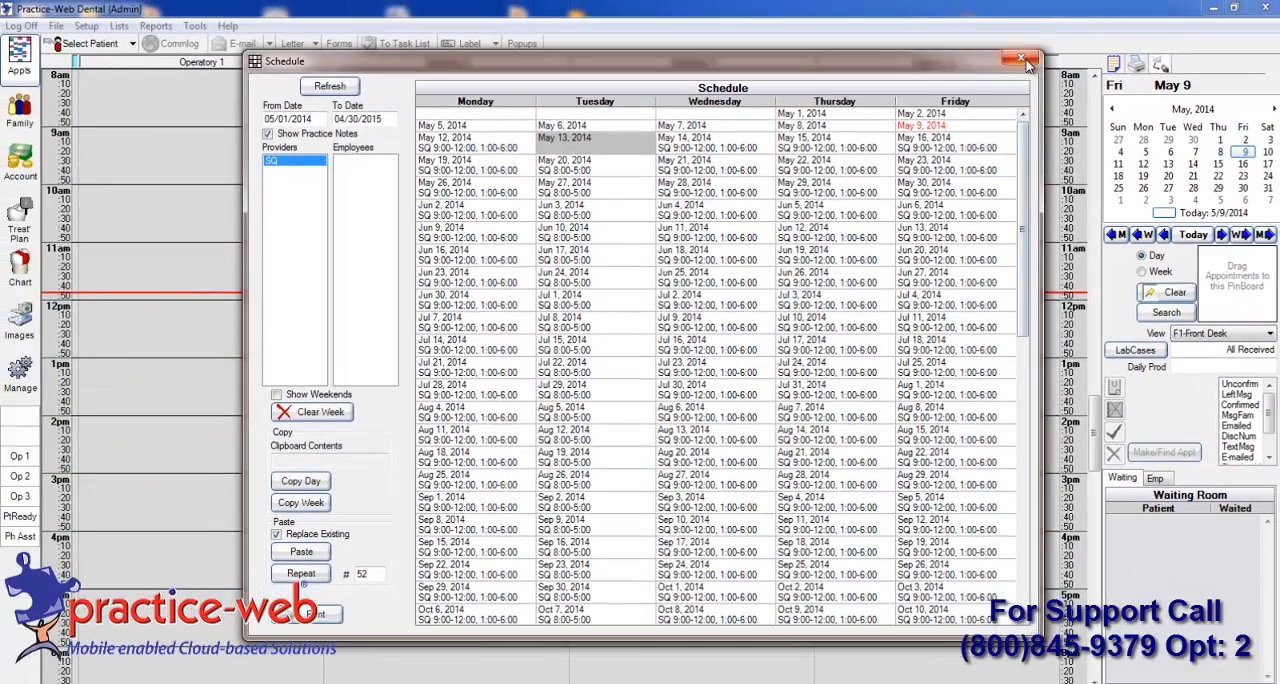
Close the Schedule window and show Monday, May 12 in the appointment book.
left_click(1020, 58)
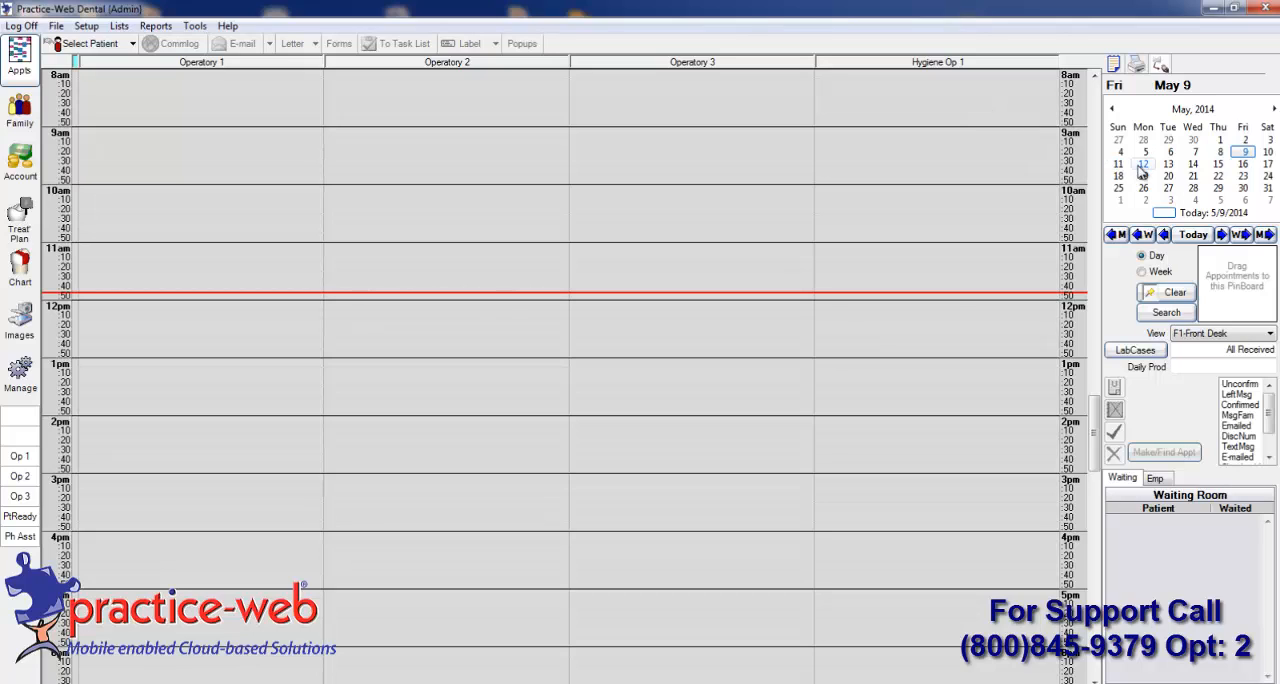
left_click(1144, 164)
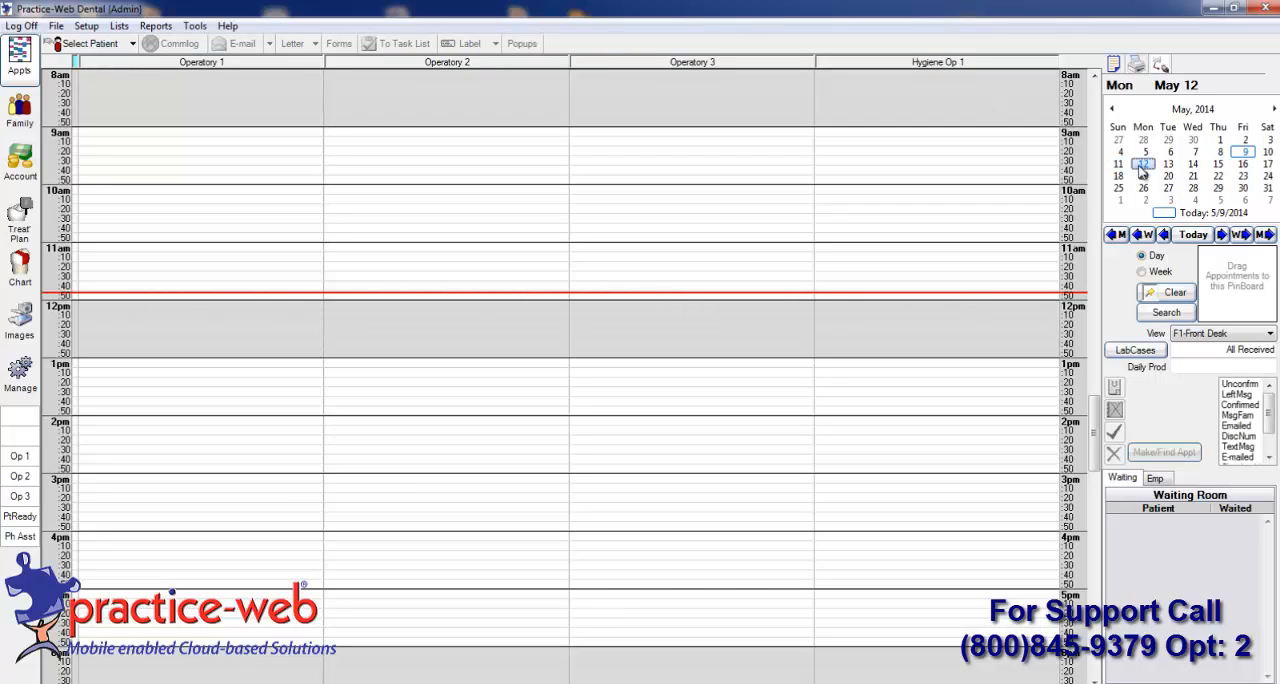